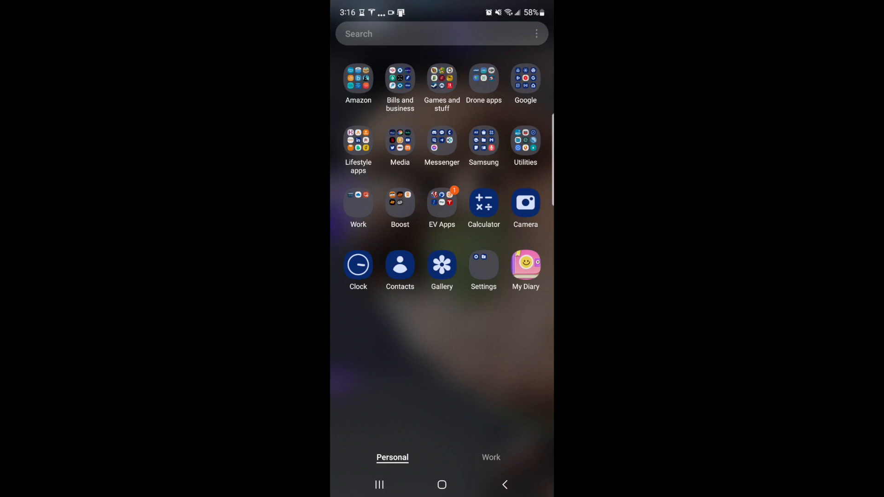
Install SecureData Lock User from Google Play and launch it.
click(524, 203)
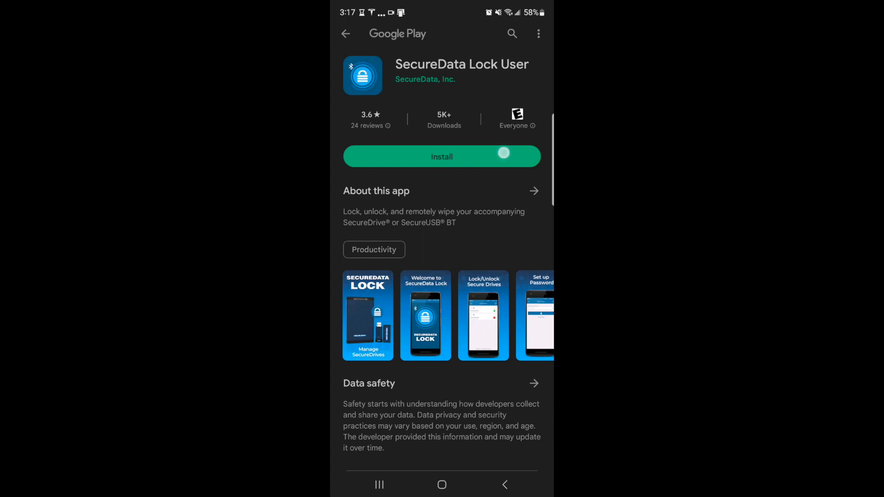
click(441, 156)
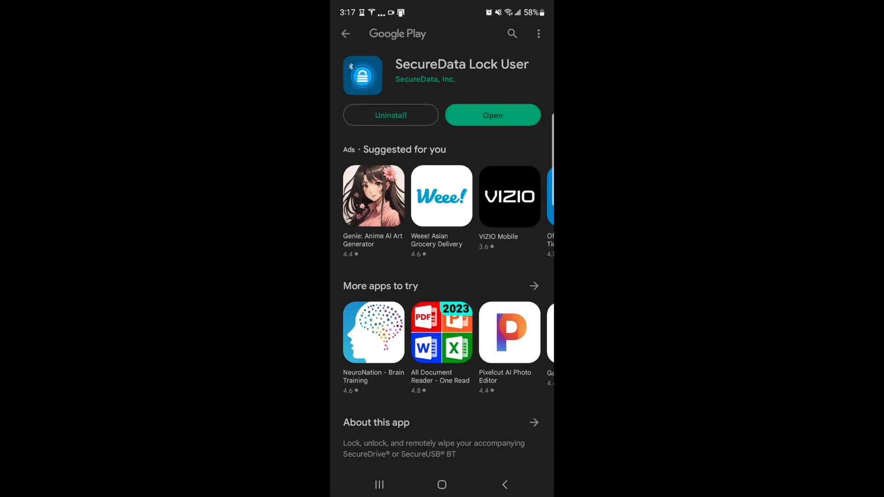
click(492, 115)
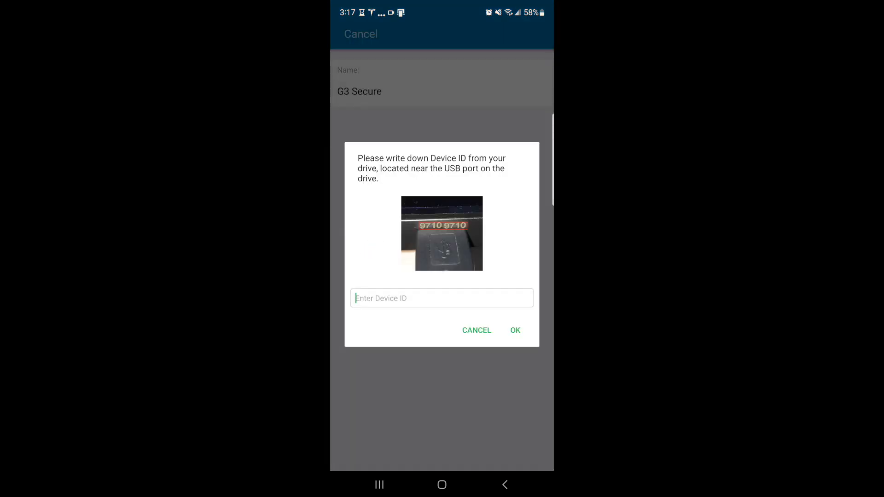
Enter the G3 Secure drive's Device ID in the Add Drive screen.
click(441, 298)
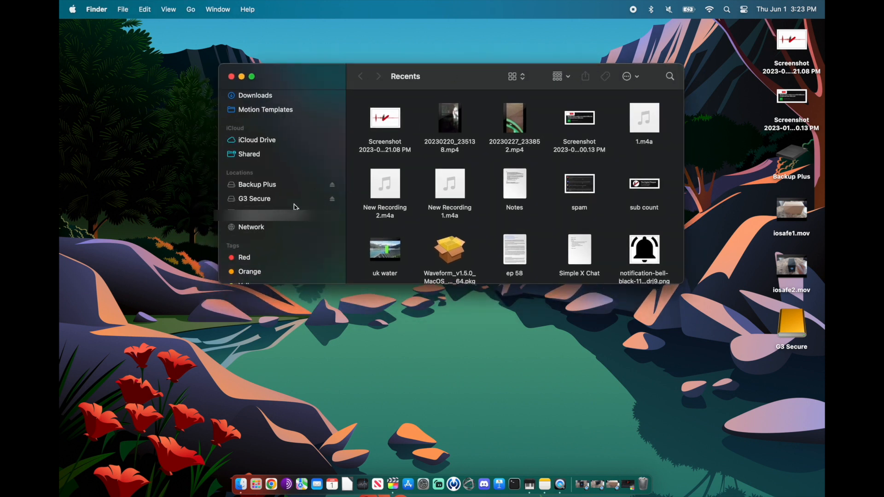
mouse_move(269, 201)
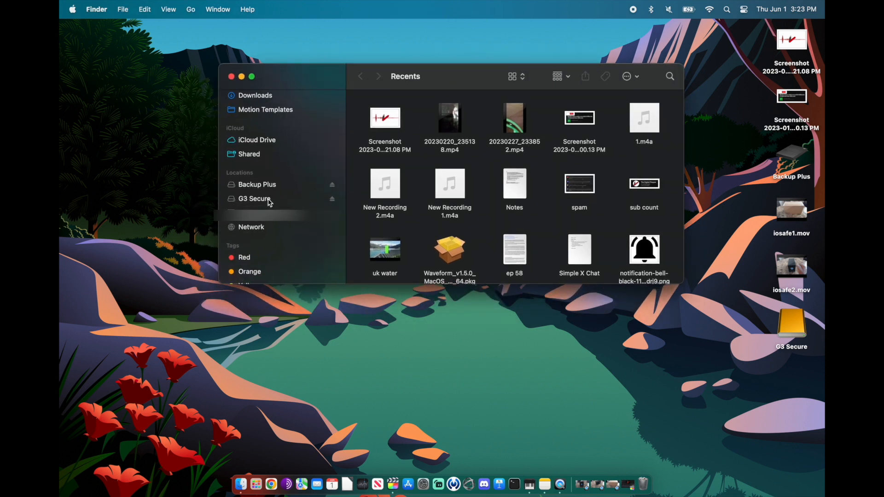
Browse the G3 Secure drive in Finder and select SecureDrive_BT_User_Guide.pdf.
click(254, 199)
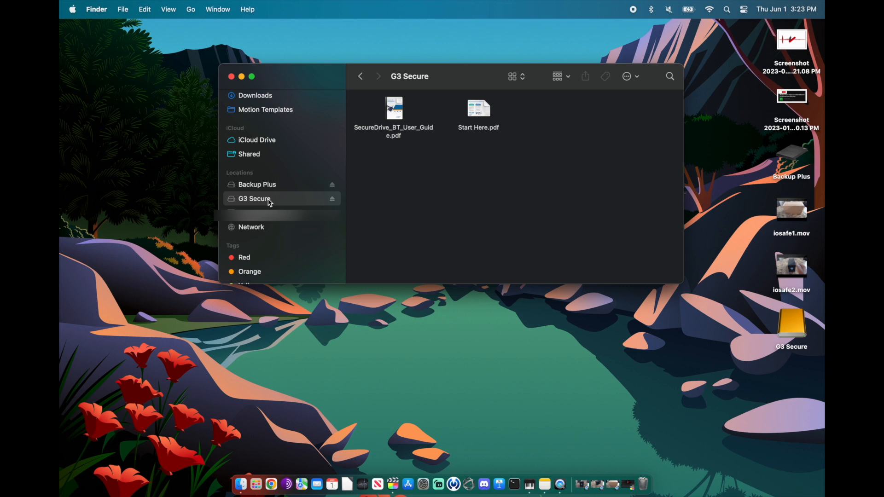
mouse_move(443, 127)
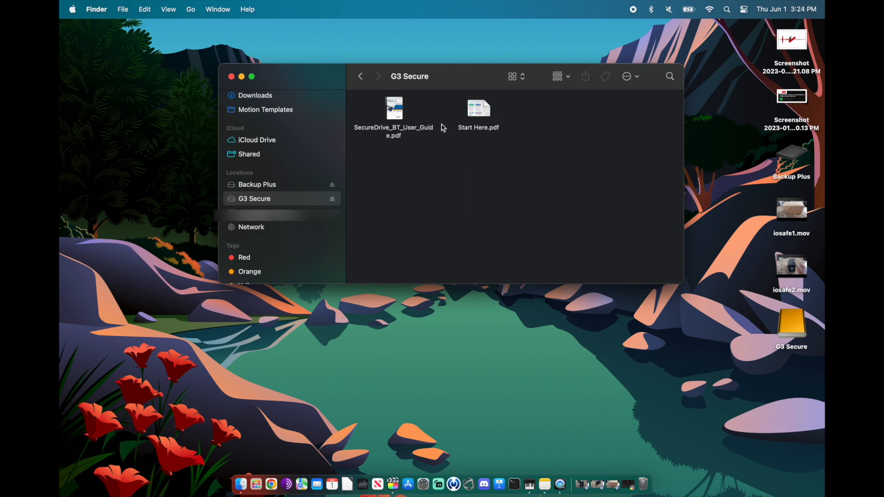
mouse_move(303, 199)
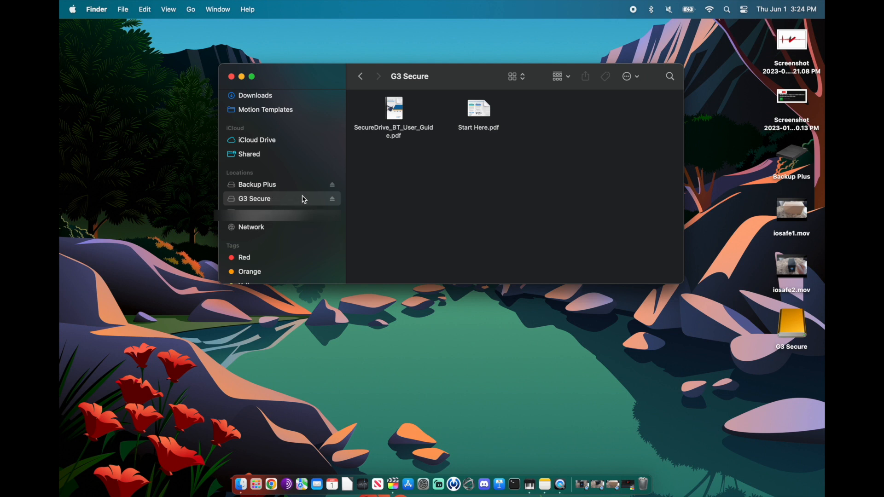
mouse_move(451, 127)
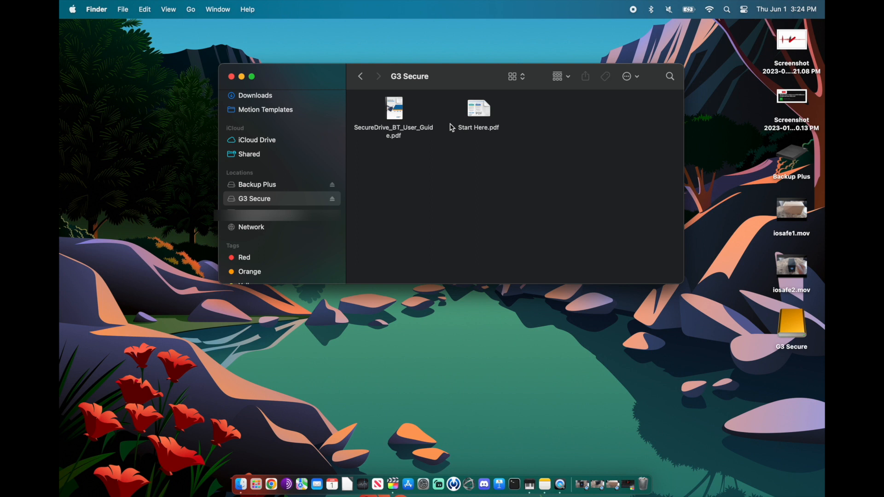
mouse_move(420, 119)
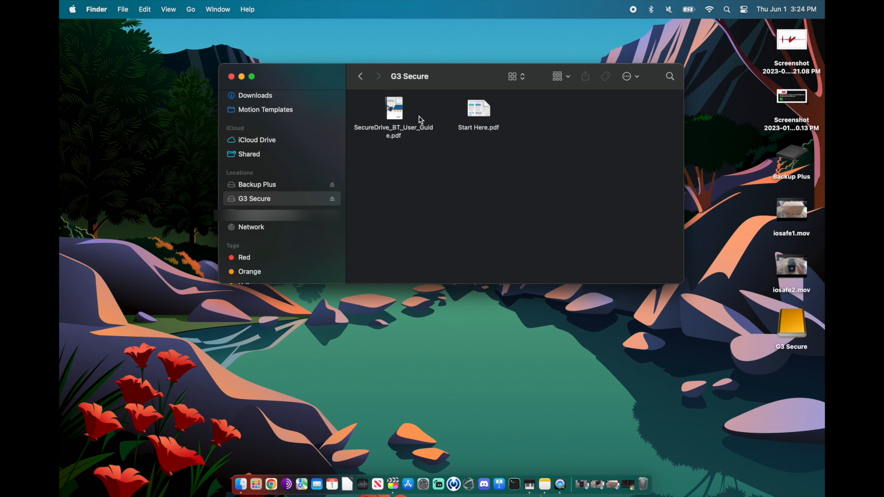
click(393, 109)
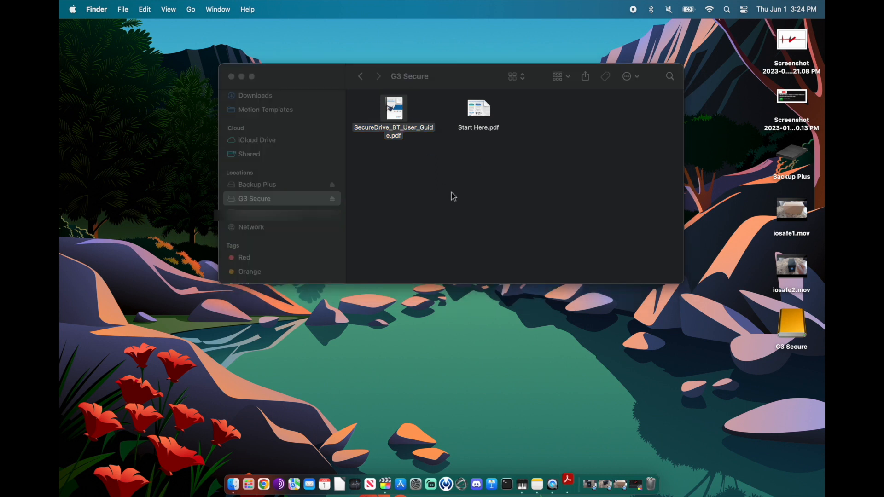
View SecureDrive_BT_User_Guide.pdf from the drive in Acrobat Reader.
double_click(393, 108)
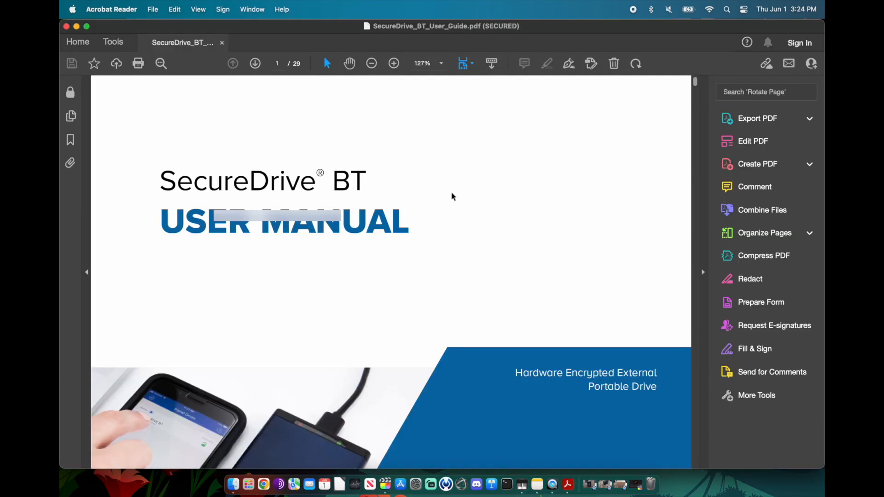
mouse_move(504, 227)
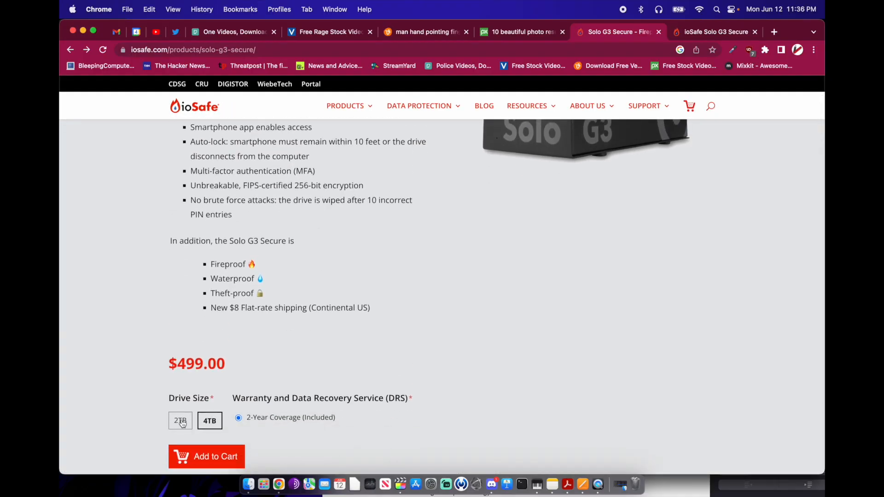
Check the price of the 4TB Solo G3 Secure on ioSafe's site.
scroll(up, 3)
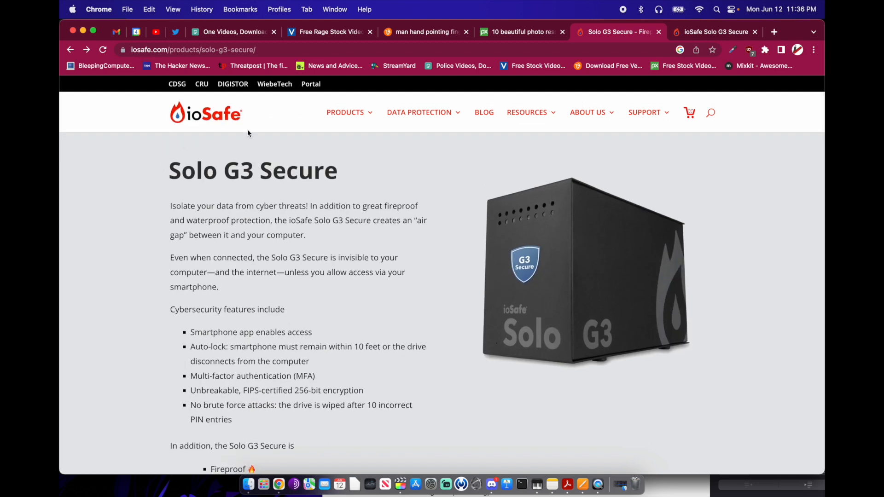
scroll(down, 3)
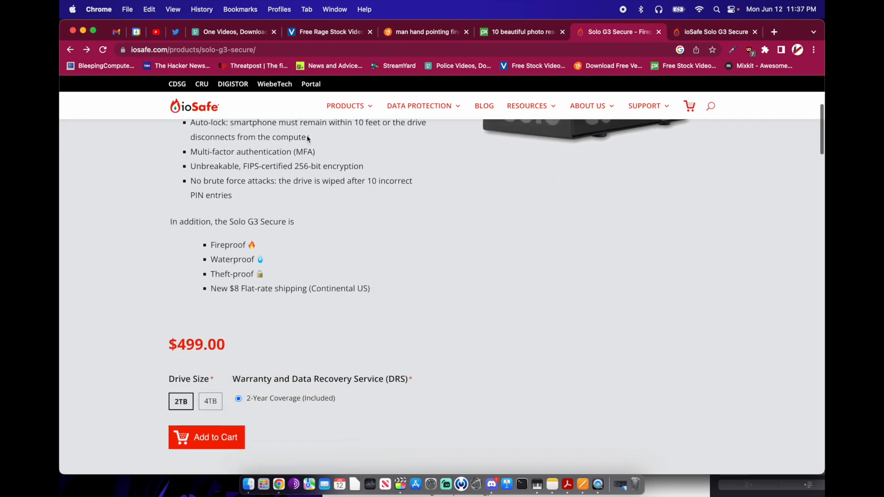
scroll(down, 3)
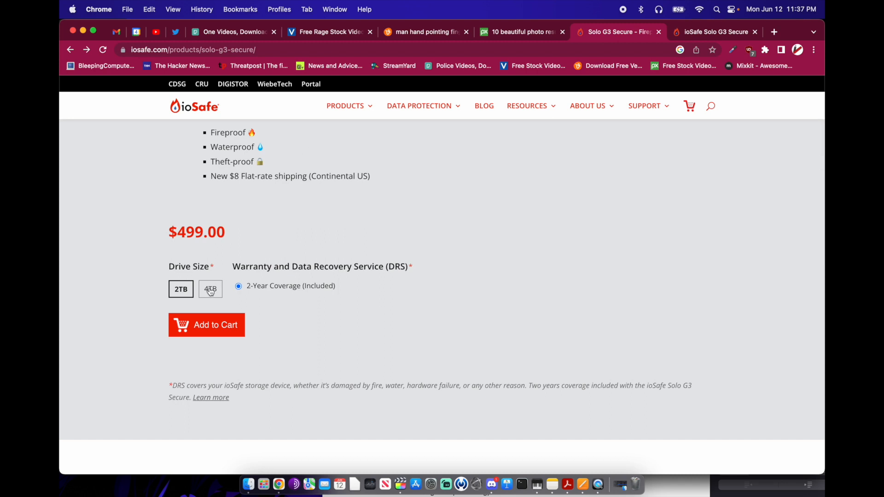
click(209, 288)
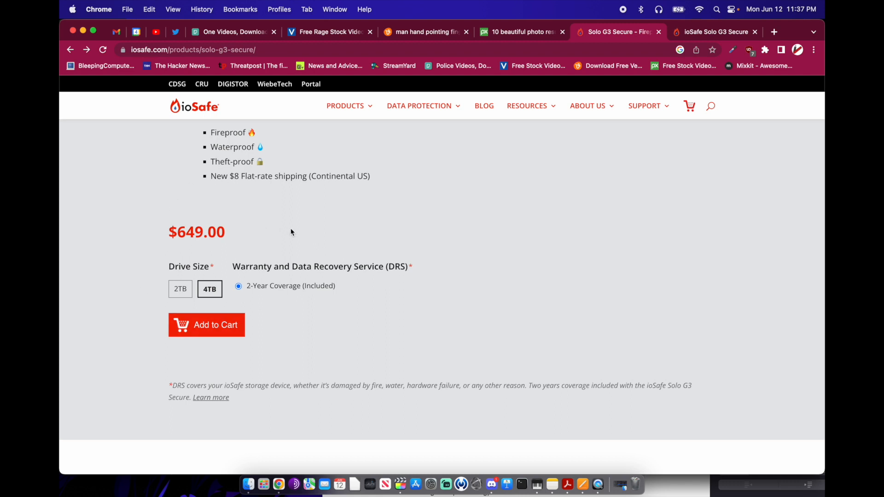
scroll(up, 3)
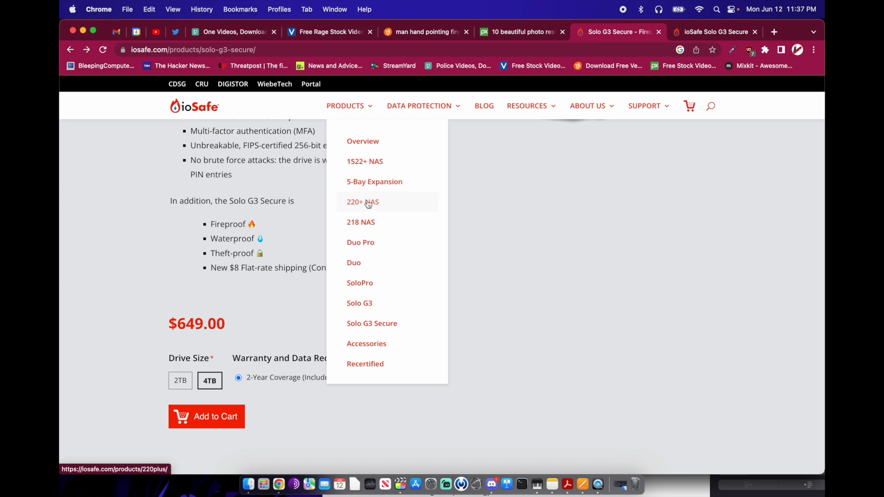
Price the 220+ NAS in its 8TB (Two 4TB Drives) configuration.
click(363, 201)
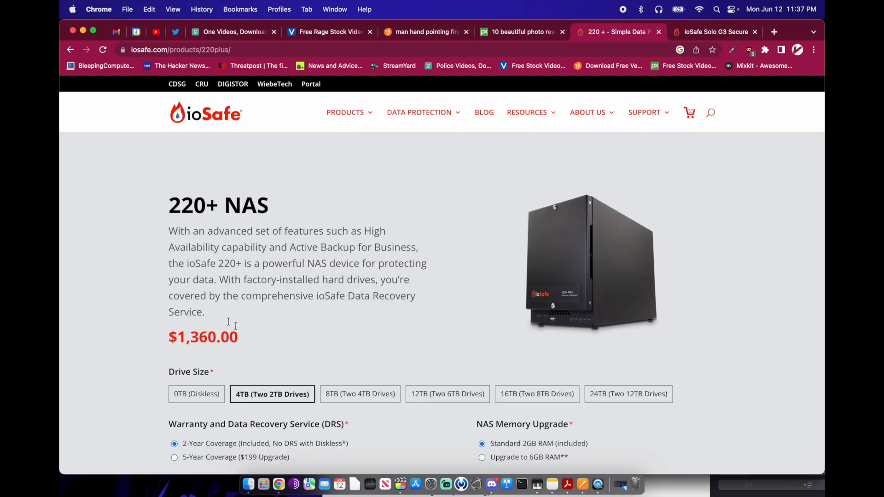
click(357, 393)
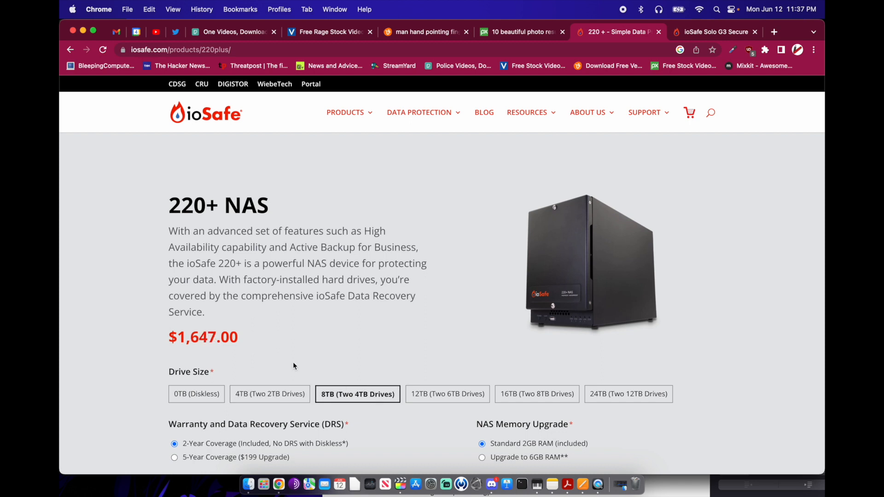
mouse_move(156, 345)
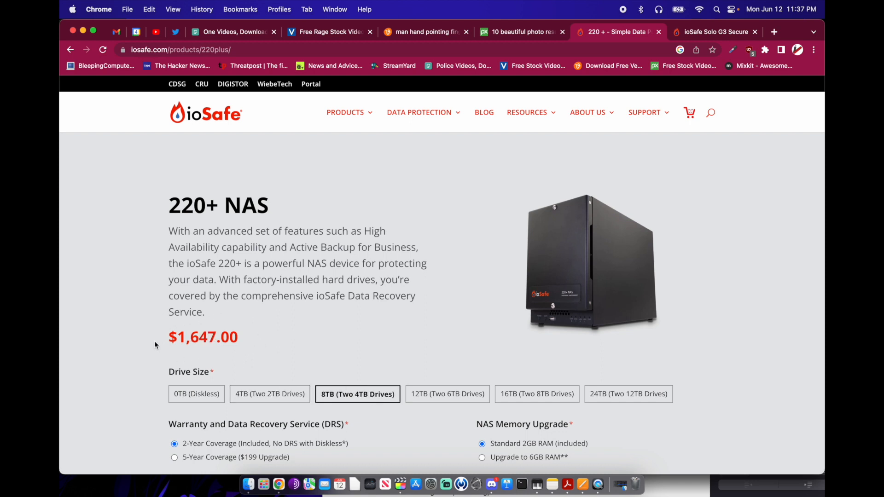
mouse_move(451, 286)
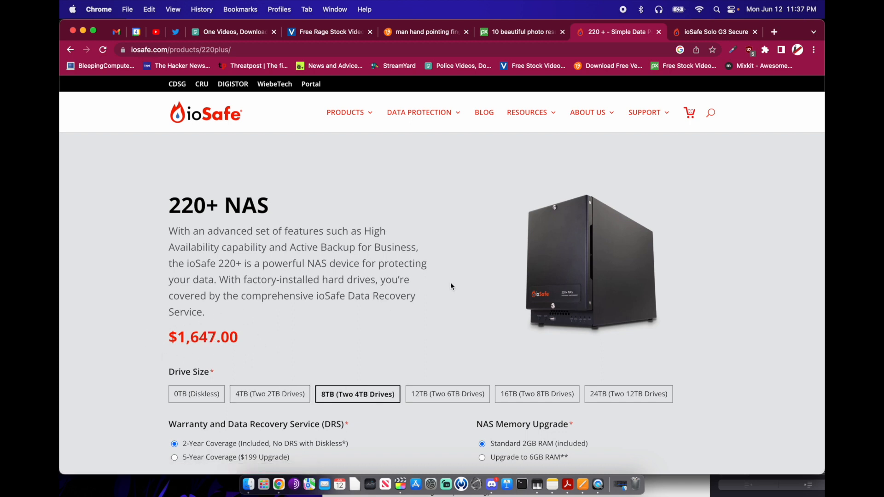
scroll(down, 3)
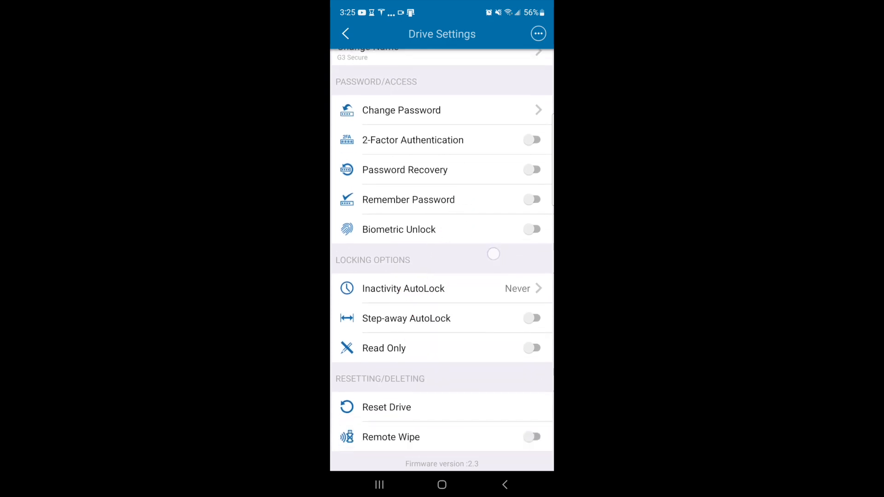
scroll(down, 3)
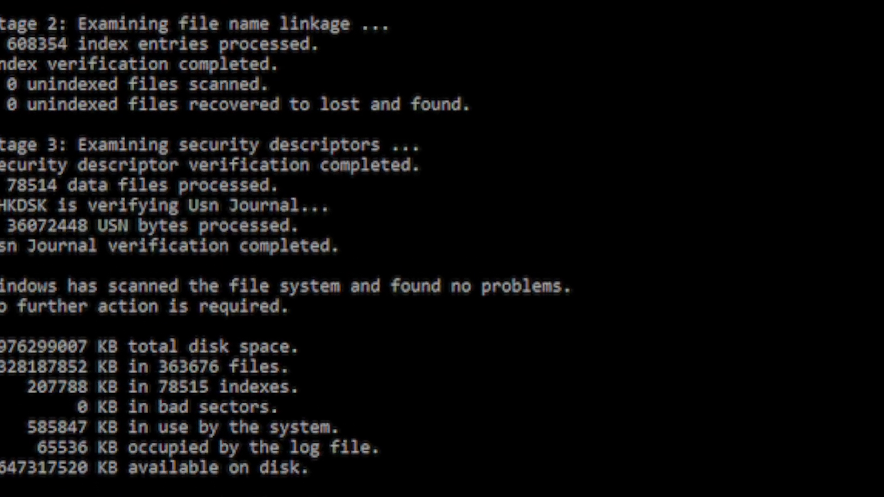
scroll(down, 3)
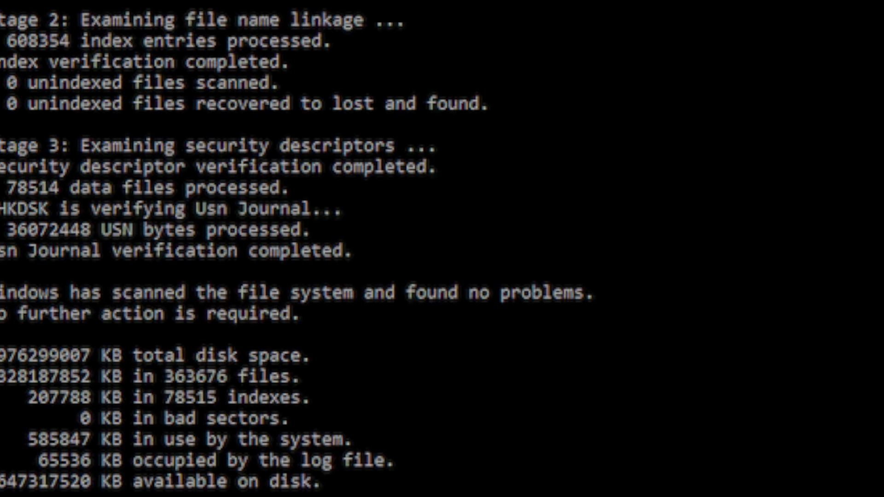